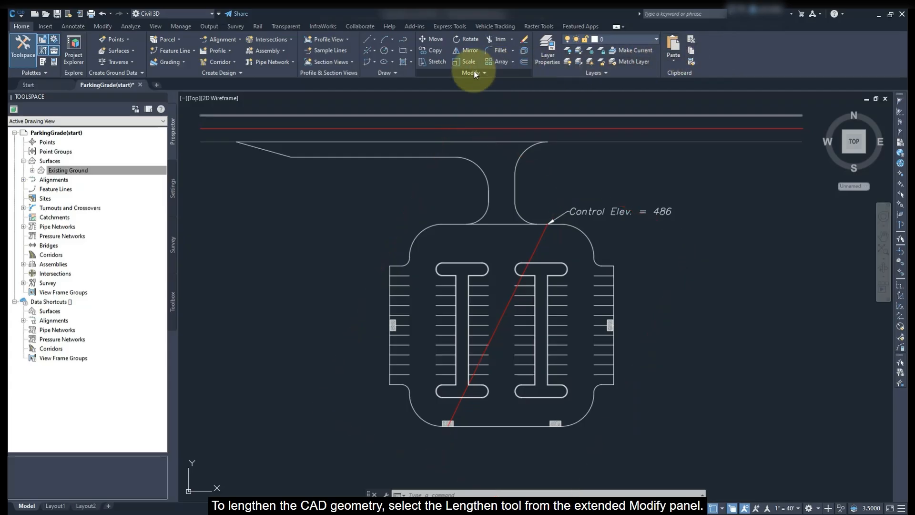
Step: Lengthen the red control line with the Delta (DE) option past both parking lot edges
click(474, 73)
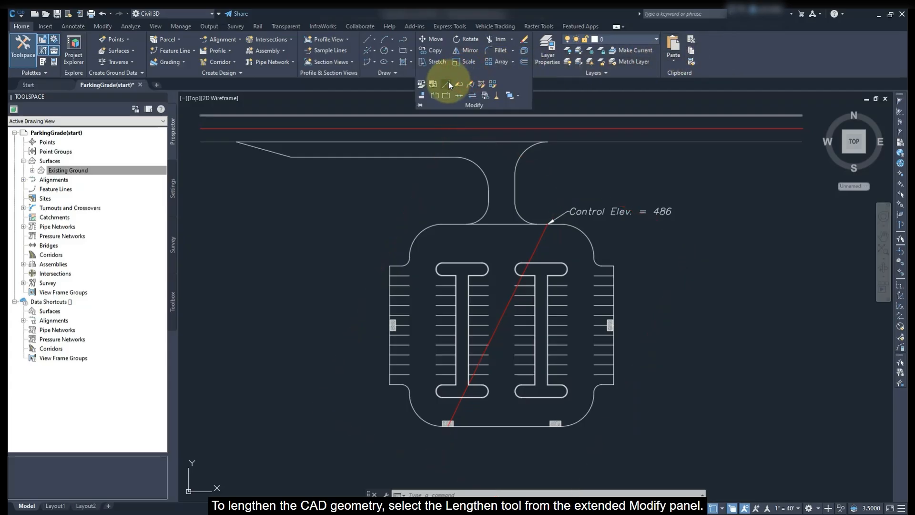
click(448, 84)
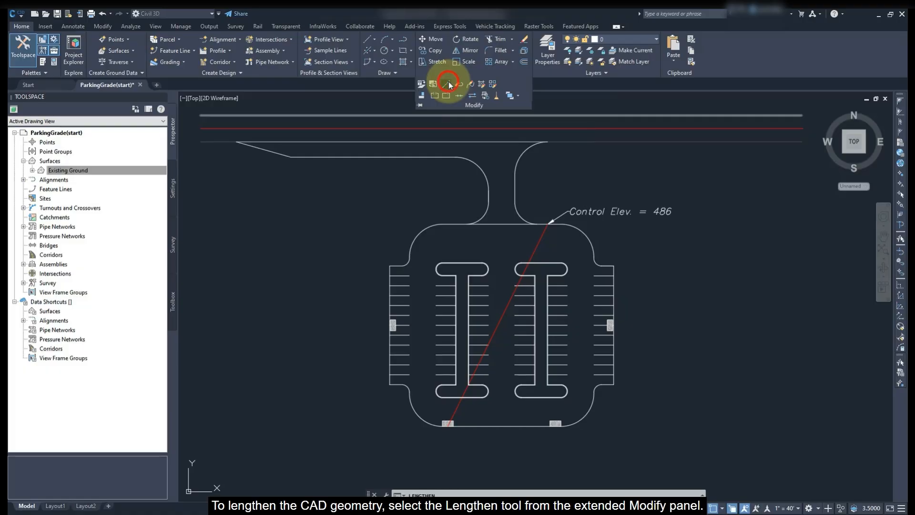
click(448, 84)
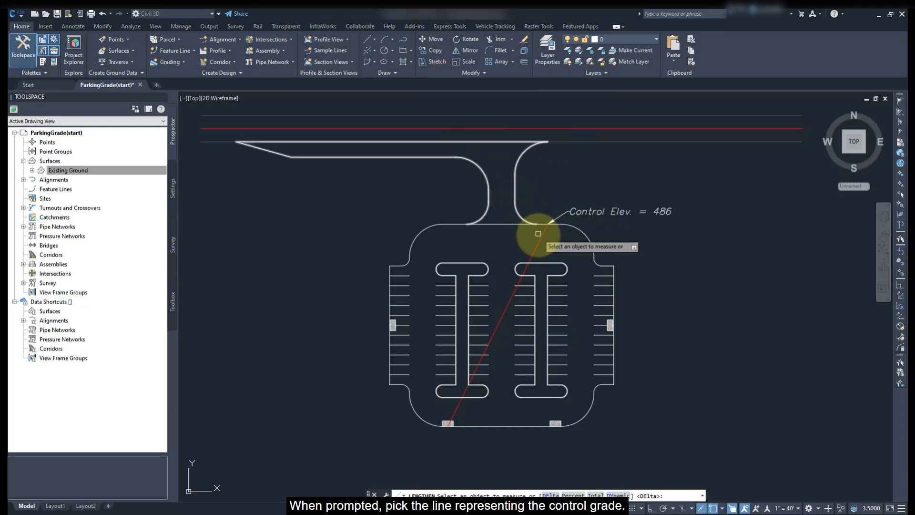
click(538, 237)
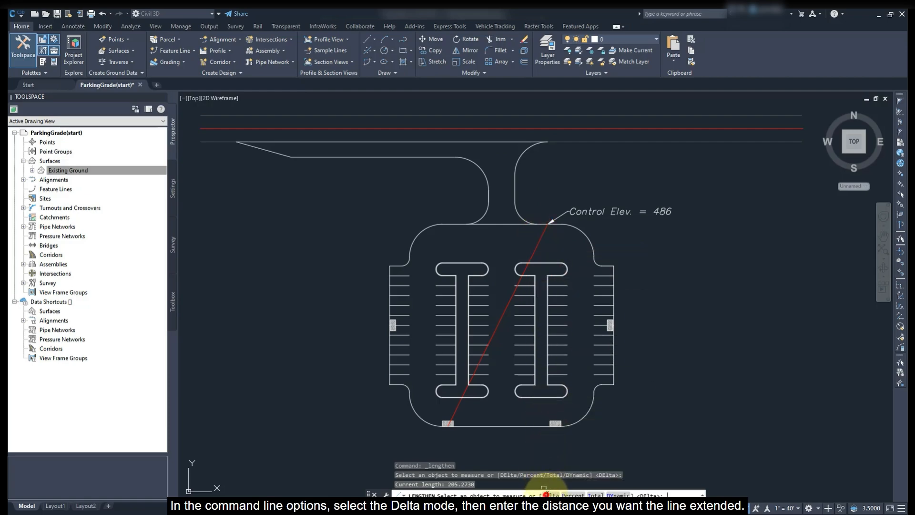
text(DE)
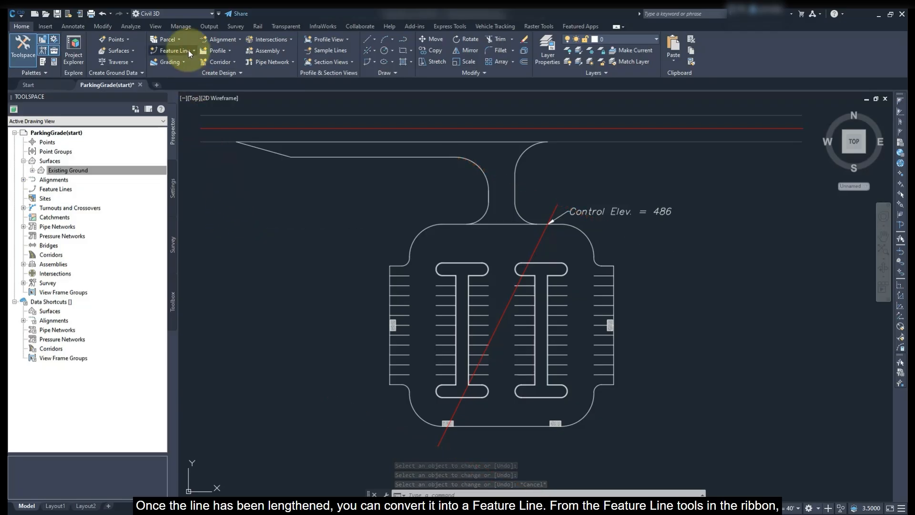
Step: Start Create Feature Lines from Objects on the red control line and expand the site options
click(170, 51)
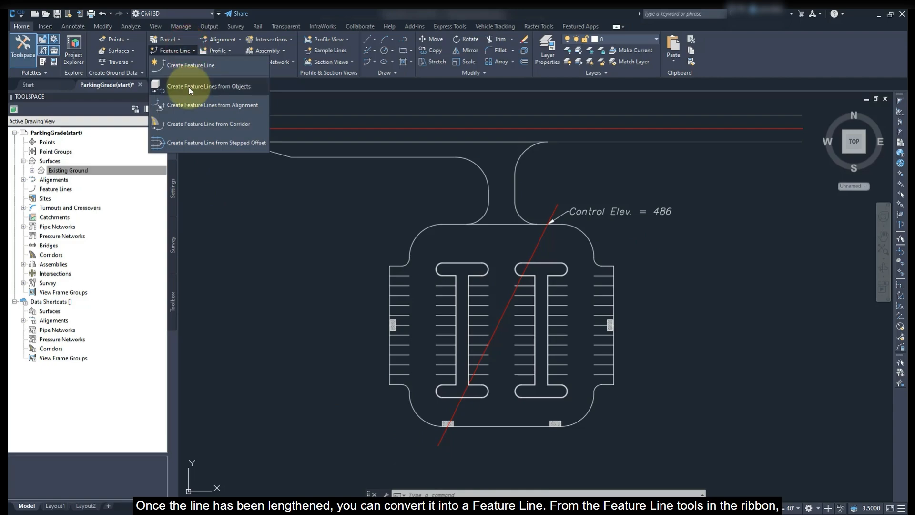
click(210, 87)
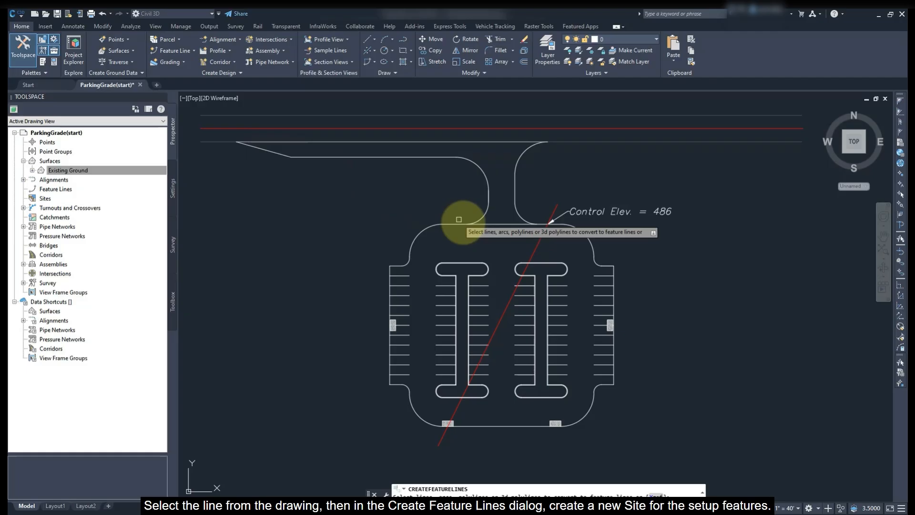
click(532, 248)
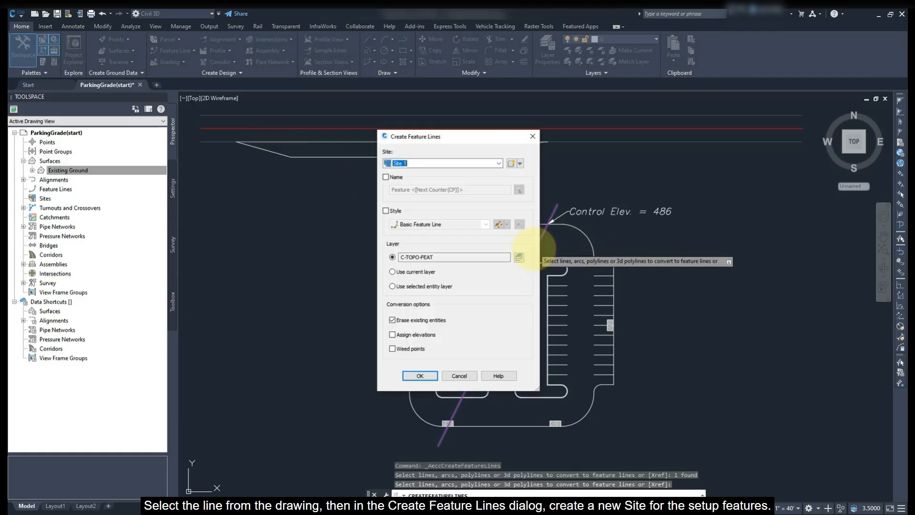
click(512, 163)
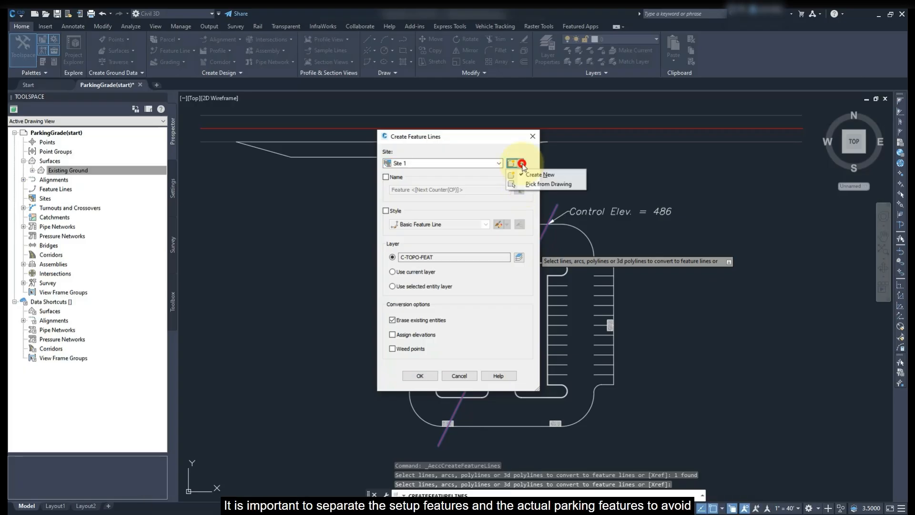
Step: Create a new site named 'Parking Setup' for the feature line
click(539, 175)
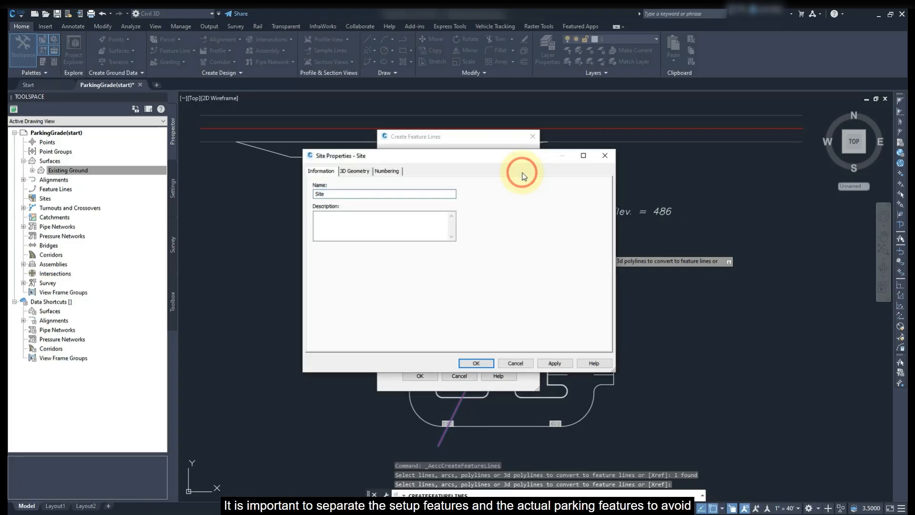
click(384, 193)
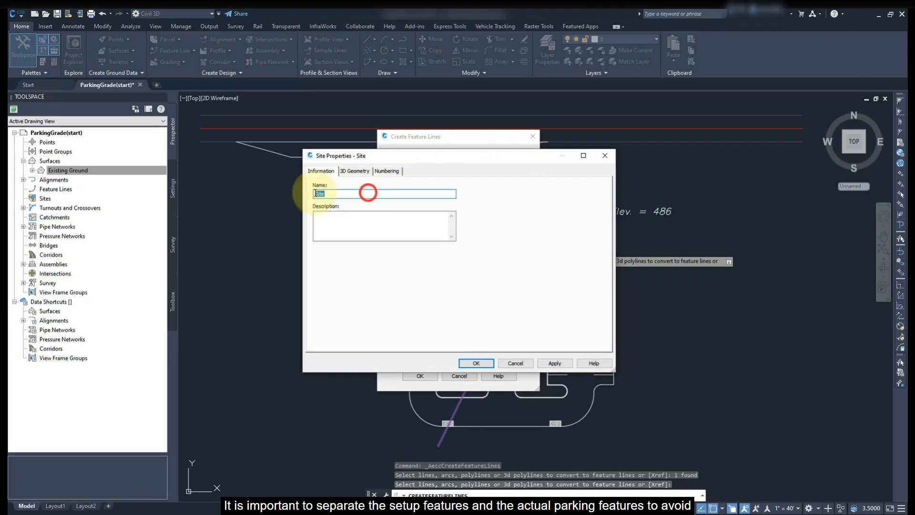
text(Parking Setup)
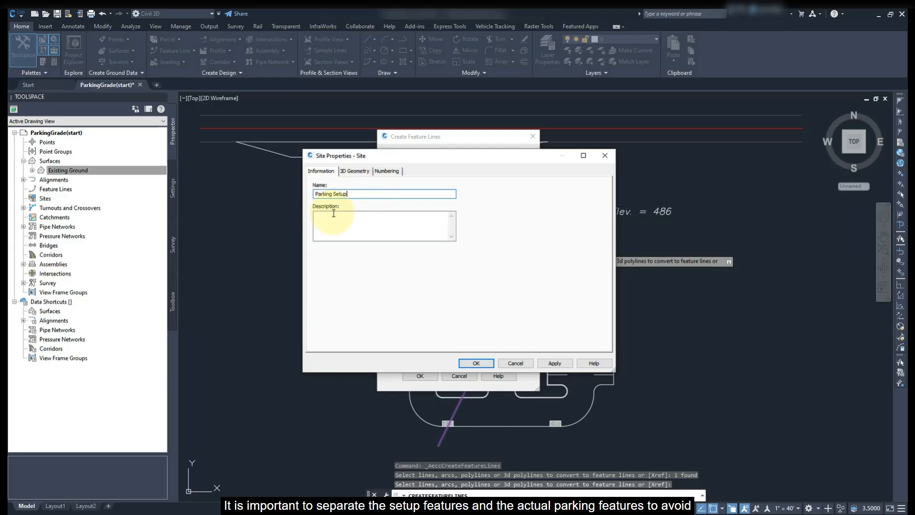
click(476, 363)
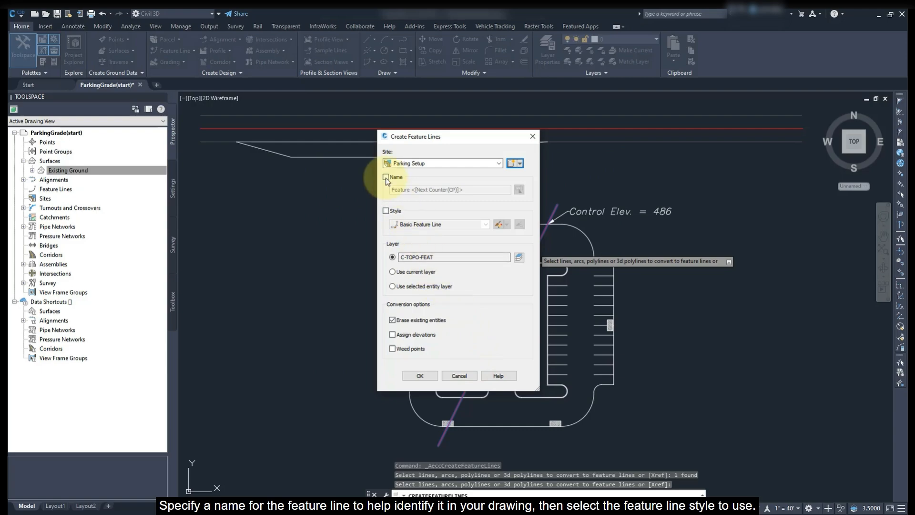
Step: Name the feature line 'Setup Feature Line', enable style and elevation assignment, and confirm
click(386, 178)
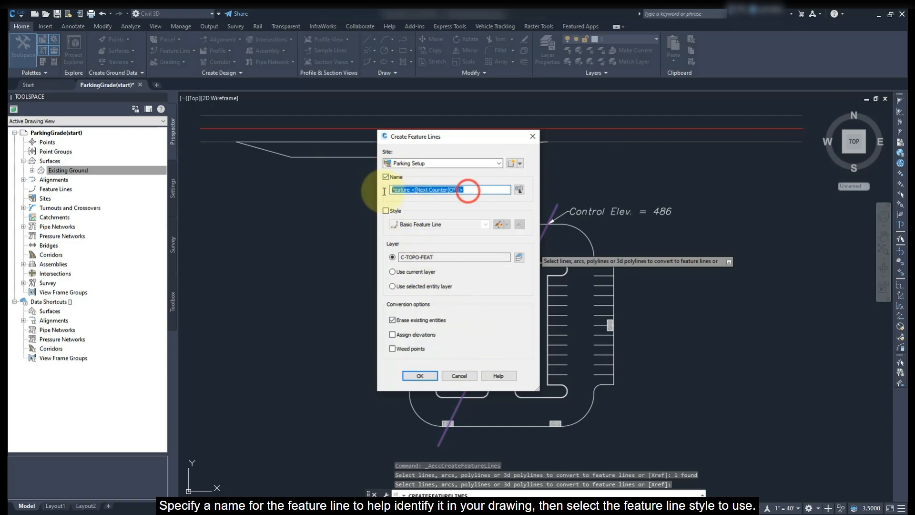
text(Setup Feature Line)
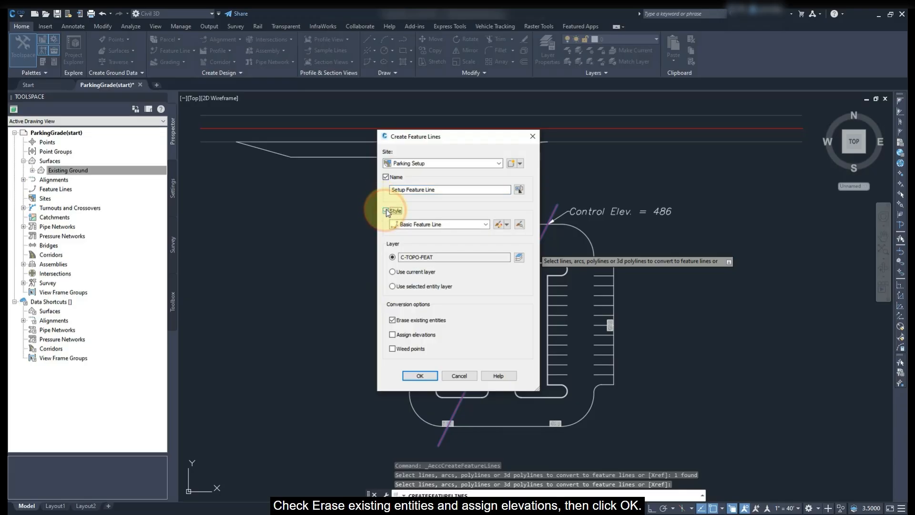
click(386, 211)
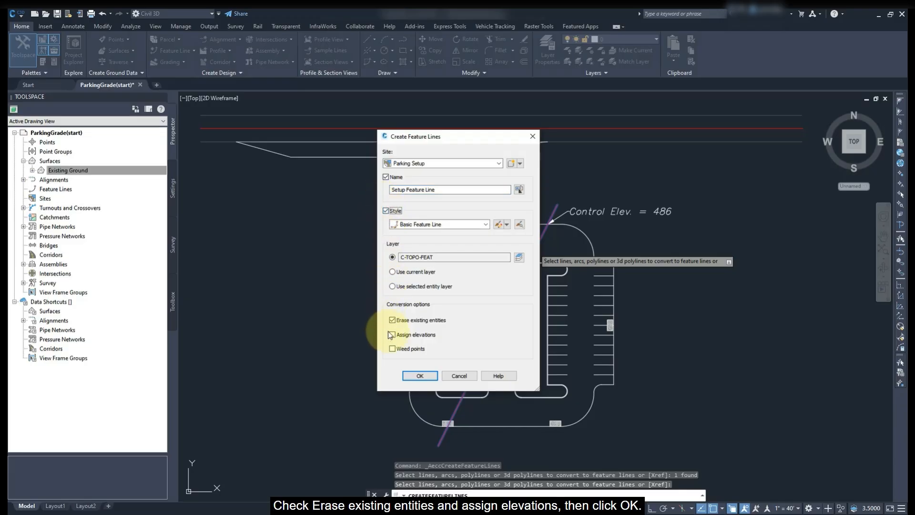
click(392, 334)
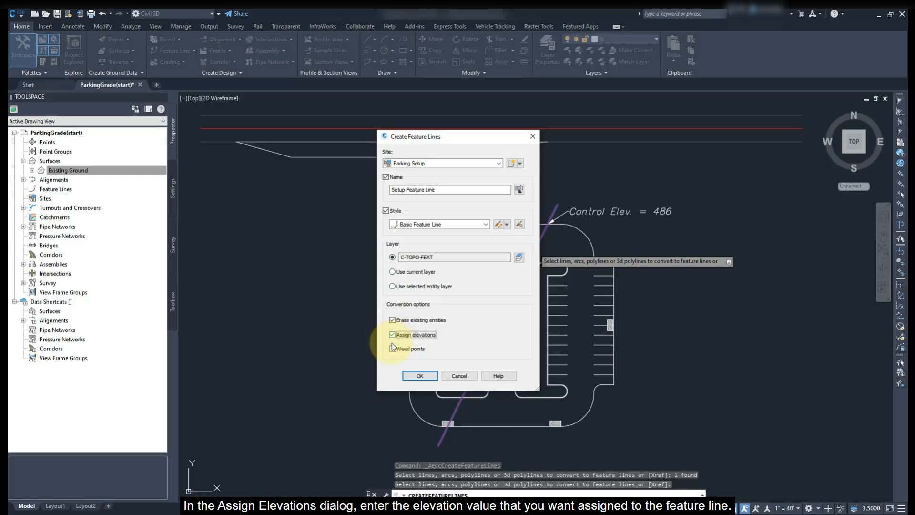
click(419, 376)
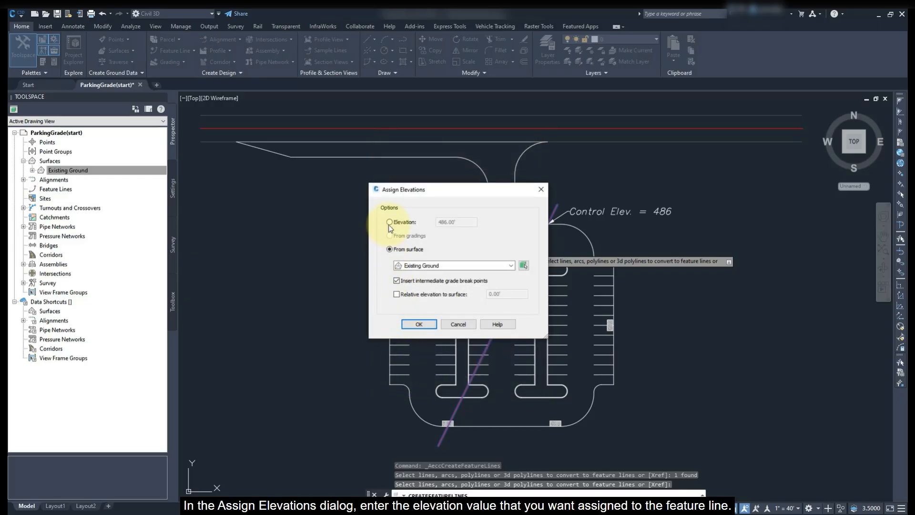
Step: Assign the feature line a constant elevation of 486.00'
click(389, 223)
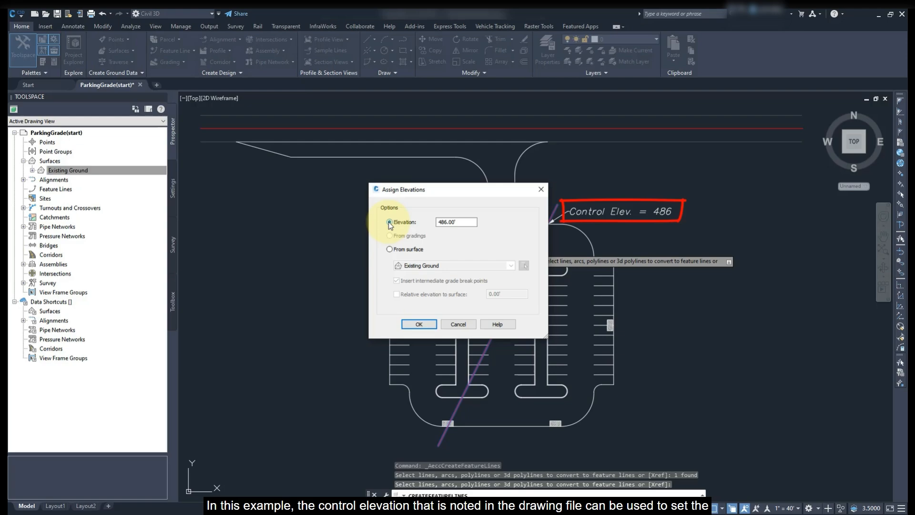
click(417, 324)
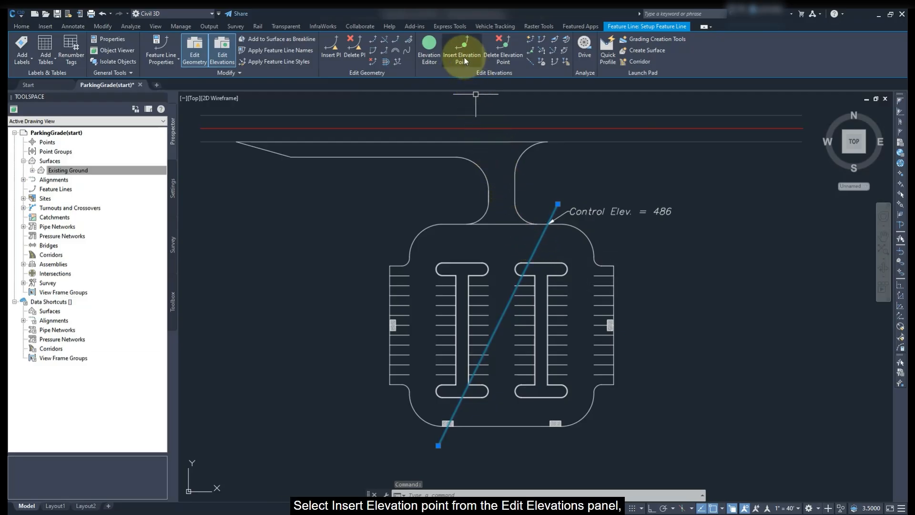
Step: Insert a 486.00' elevation point at the apparent intersection with the northern pavement edge
click(461, 50)
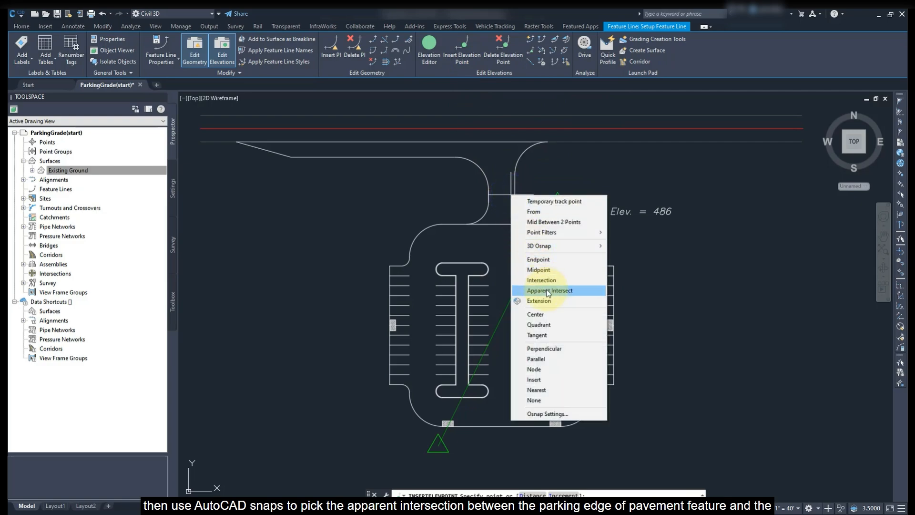
click(547, 290)
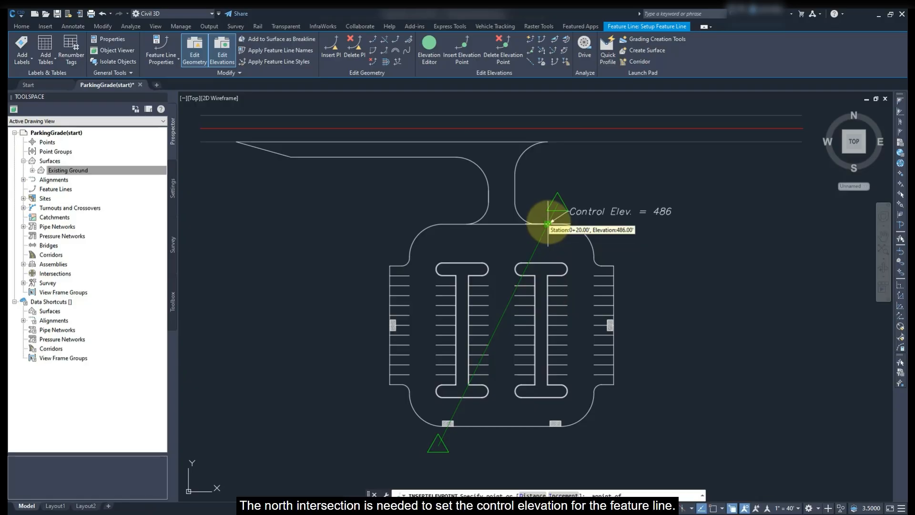
click(547, 222)
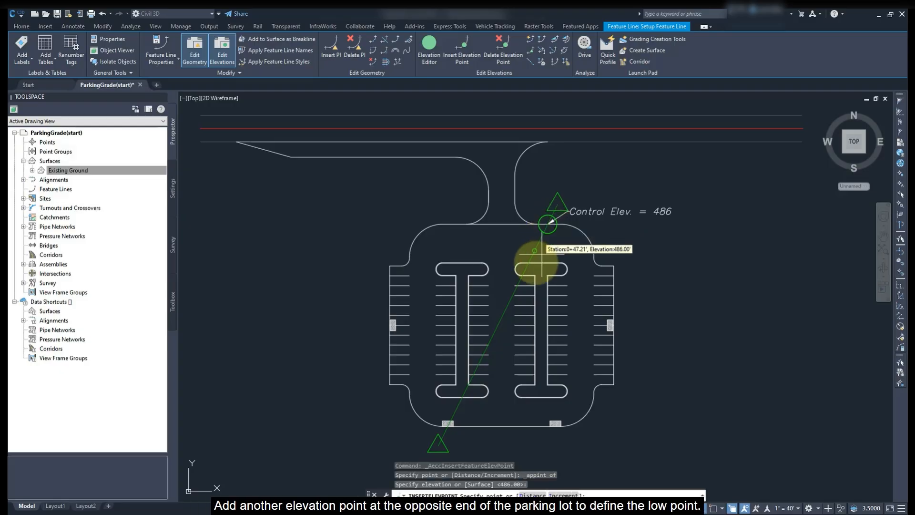
Step: Bring up the snap overrides to place the southern pavement-edge elevation point
right_click(530, 280)
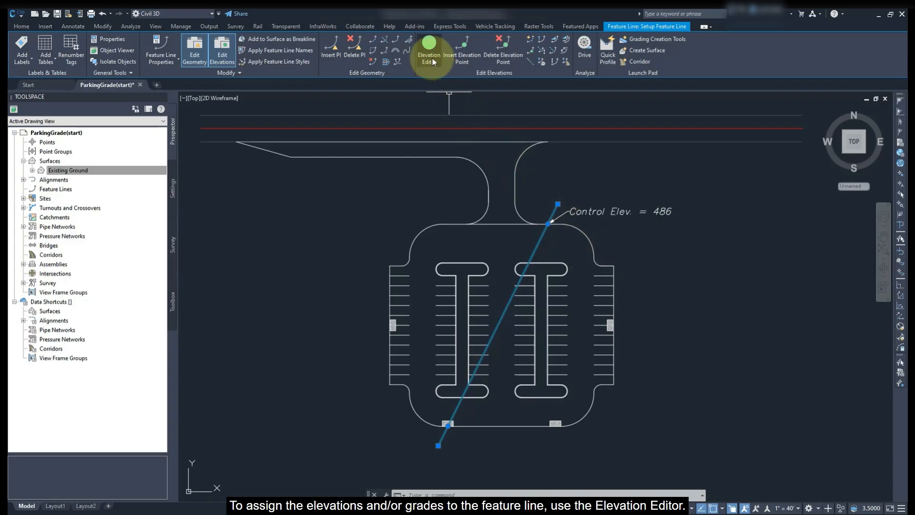
Step: In the Grading Elevation Editor set 1.00 Grade Back and -1 Grade Ahead at 0+20.00, and -1 Grade Ahead at 2+25.27
click(429, 48)
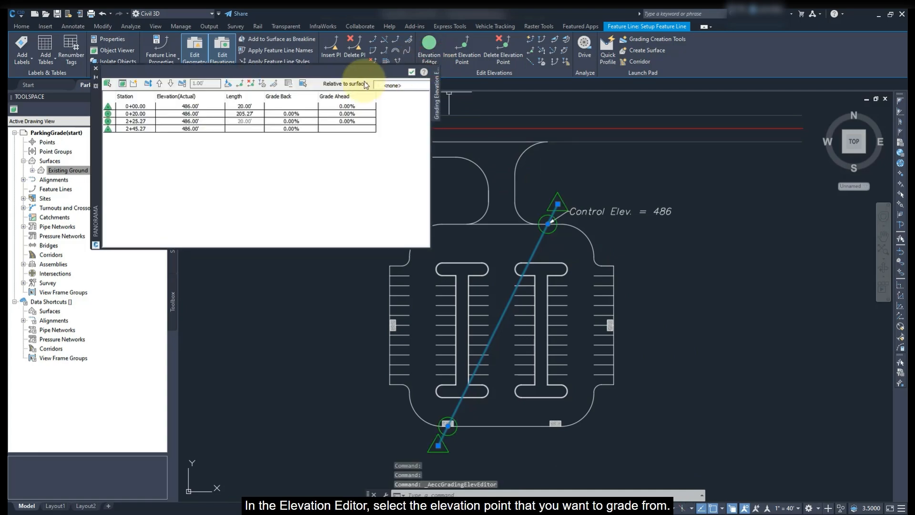
click(135, 113)
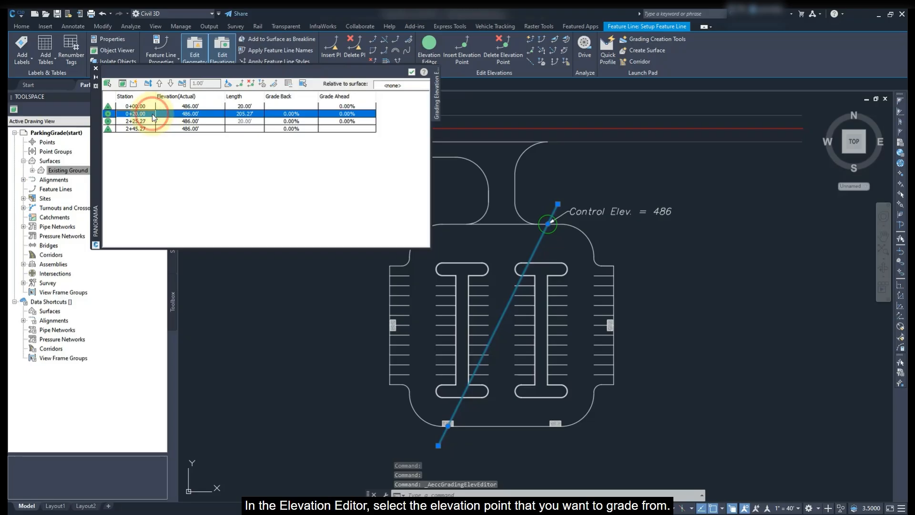
click(135, 114)
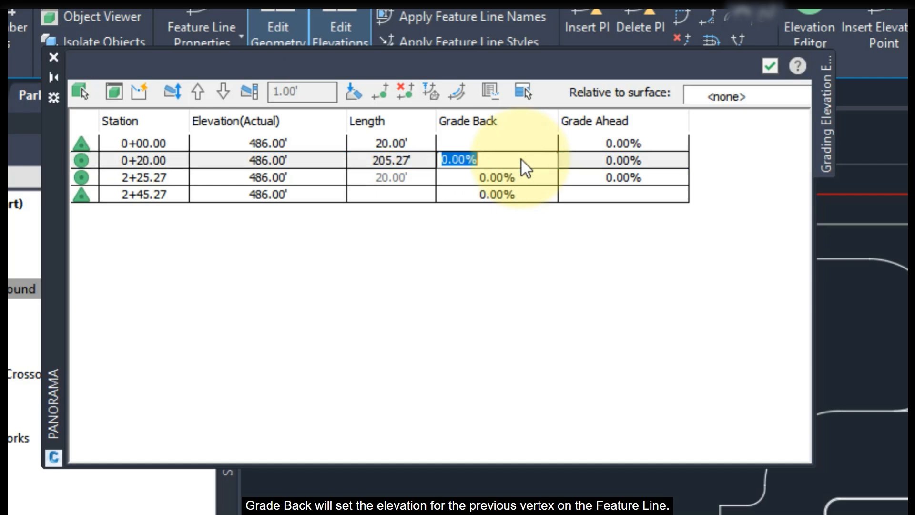
text(1.00)
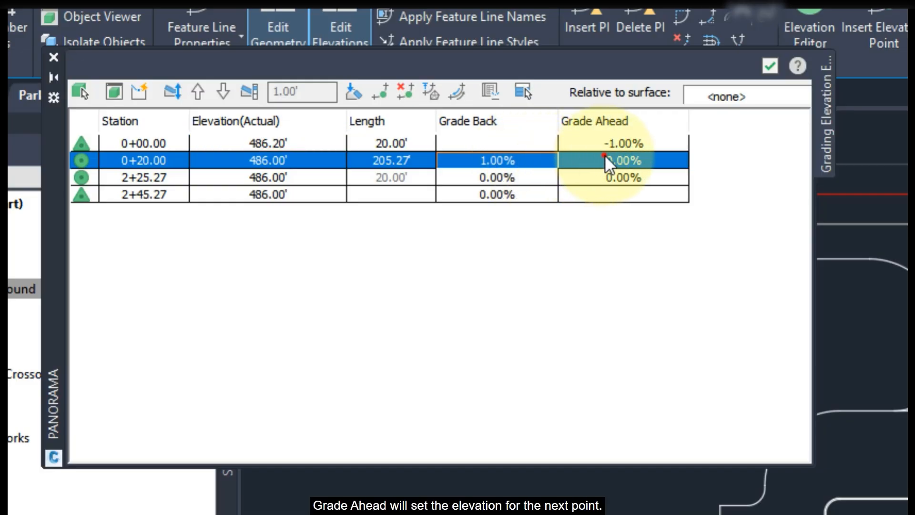
text(-1)
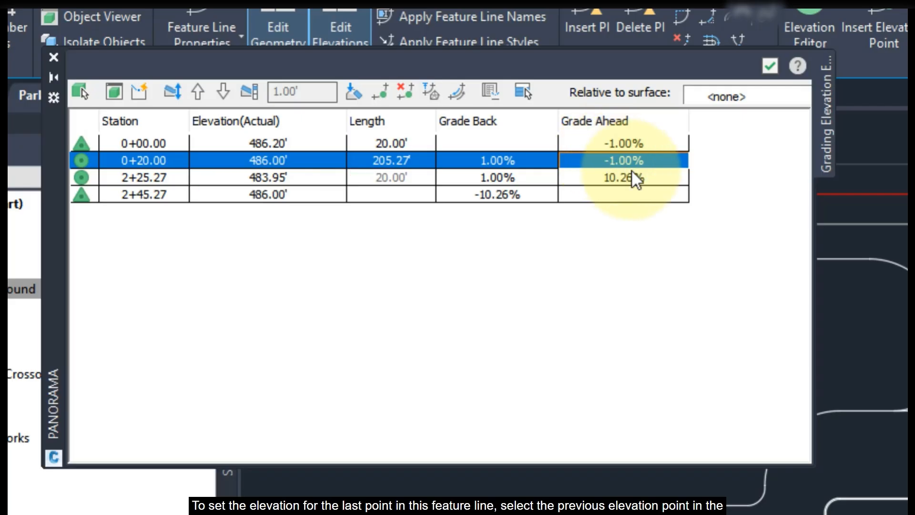
click(625, 177)
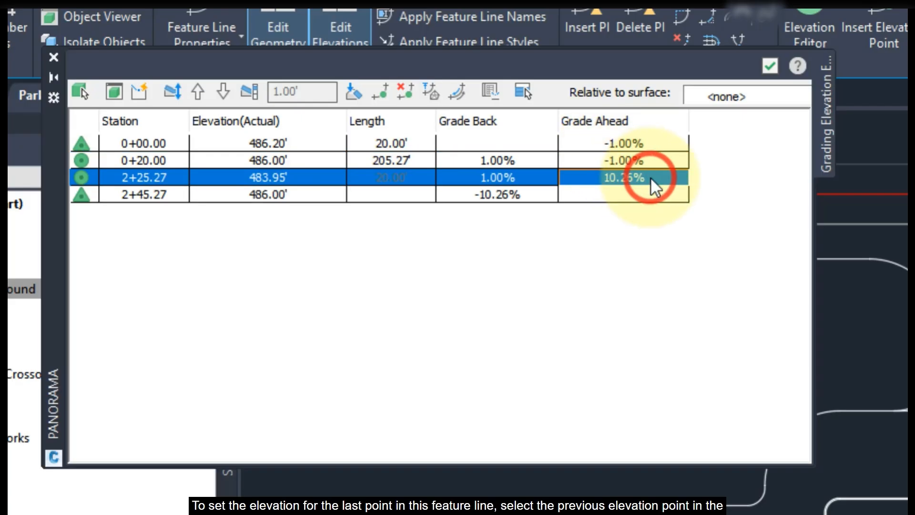
text(-1)
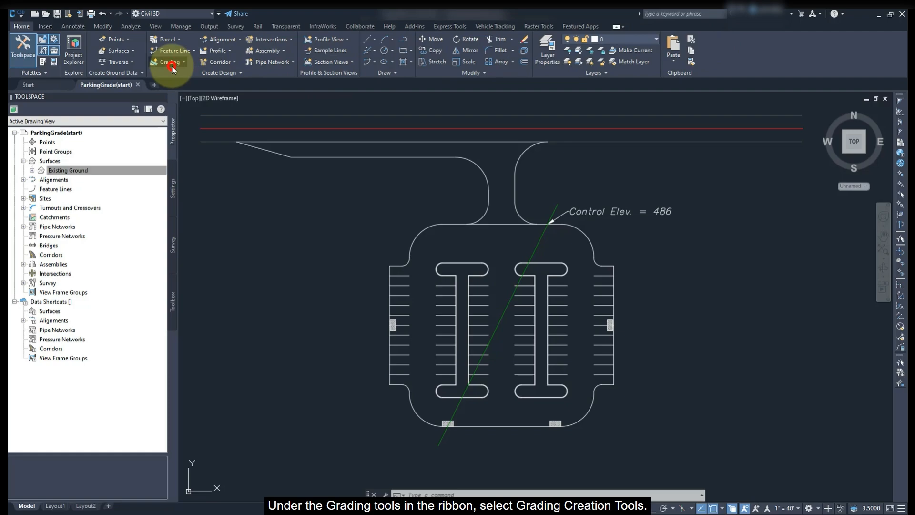
Step: Bring up the Grading Creation Tools and start defining a grading group
click(168, 63)
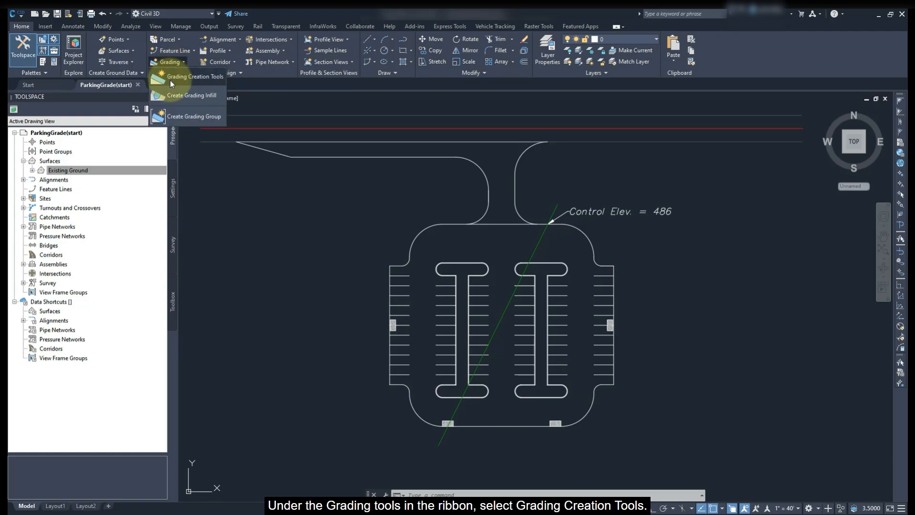
click(193, 76)
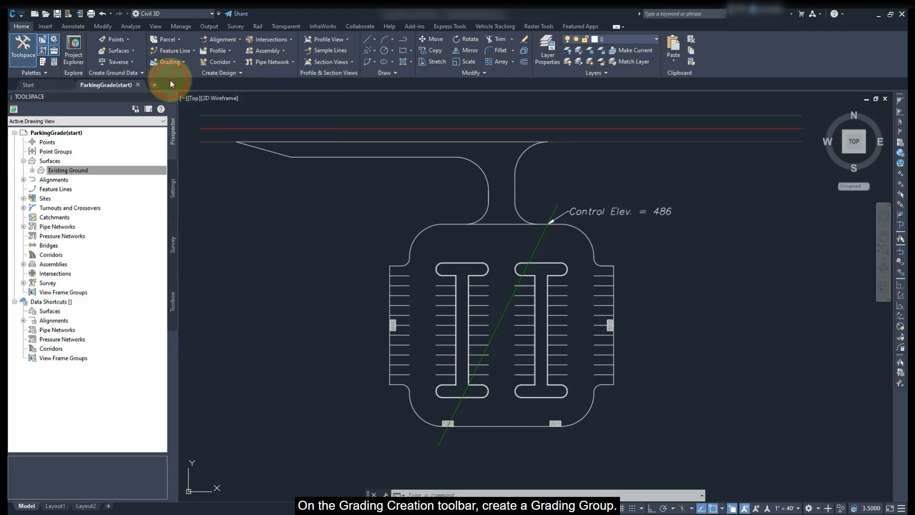
click(169, 62)
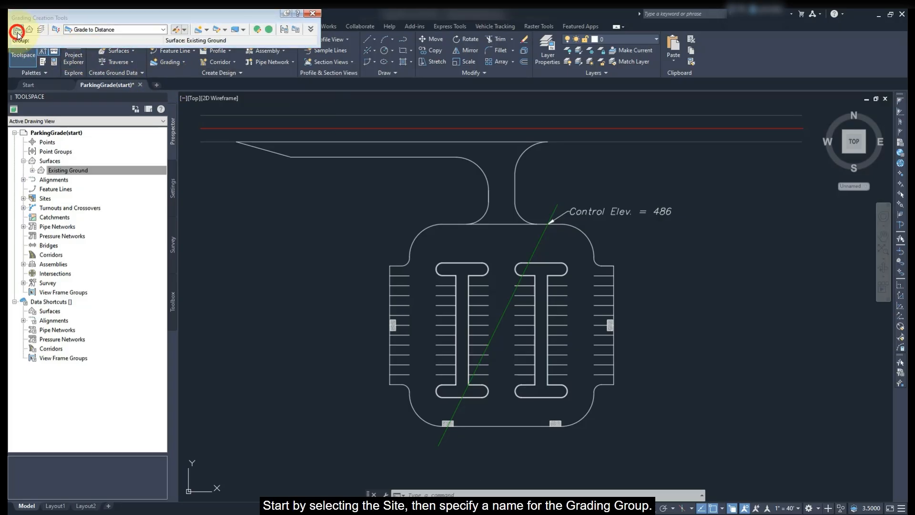
click(17, 30)
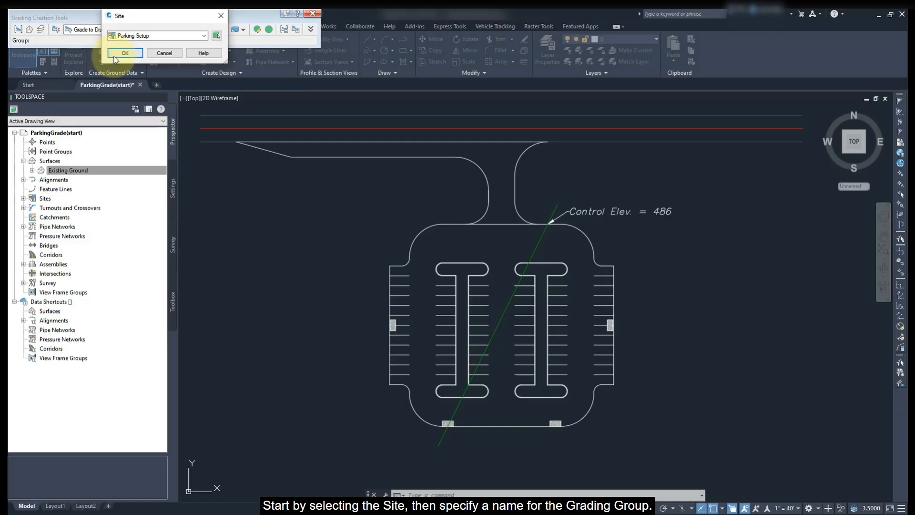
Step: Define grading group 'Parking Setup' on the Parking Setup site with automatic surface creation
click(124, 52)
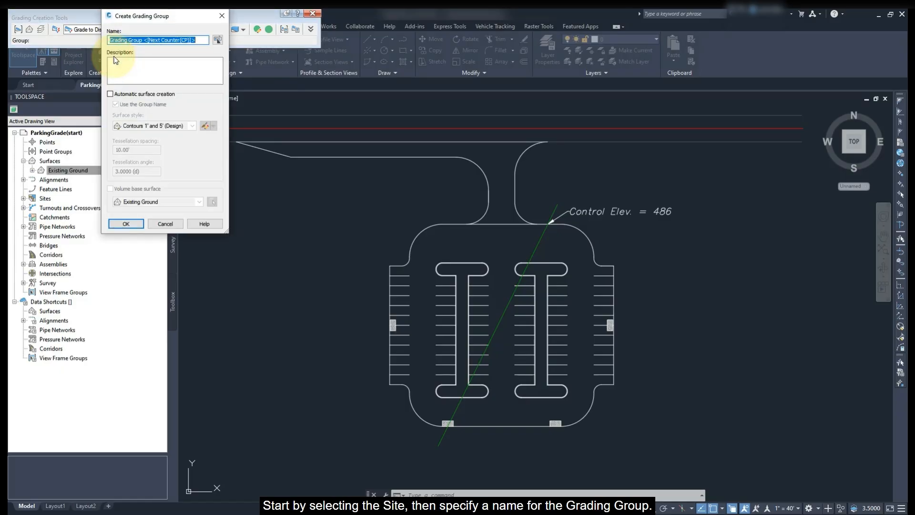
text(Parking Setup)
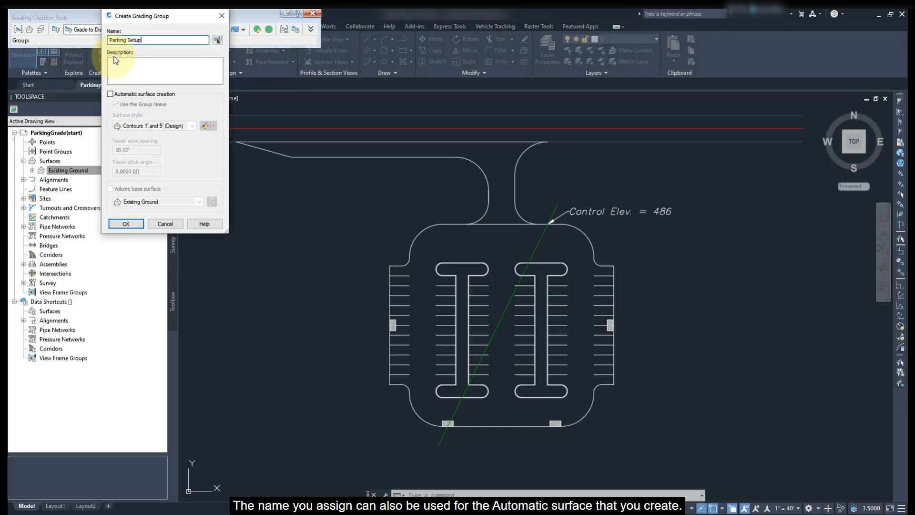
click(111, 94)
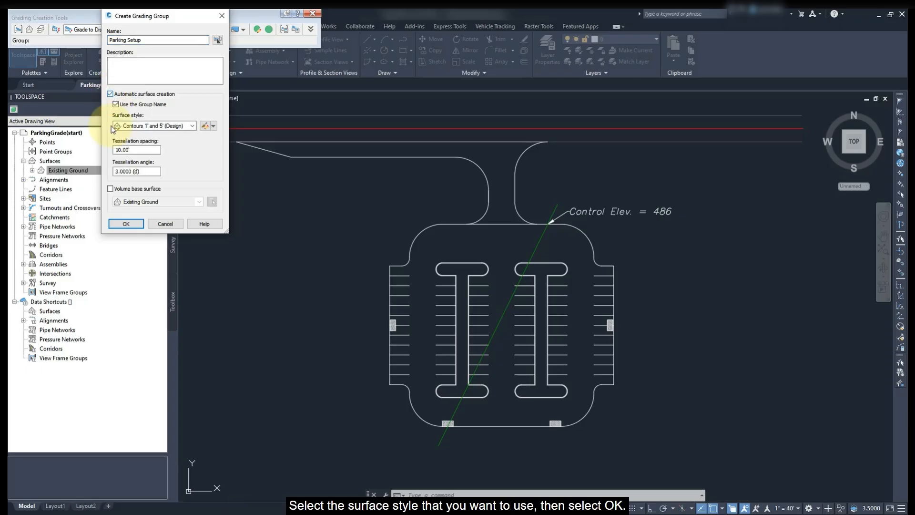
mouse_move(111, 140)
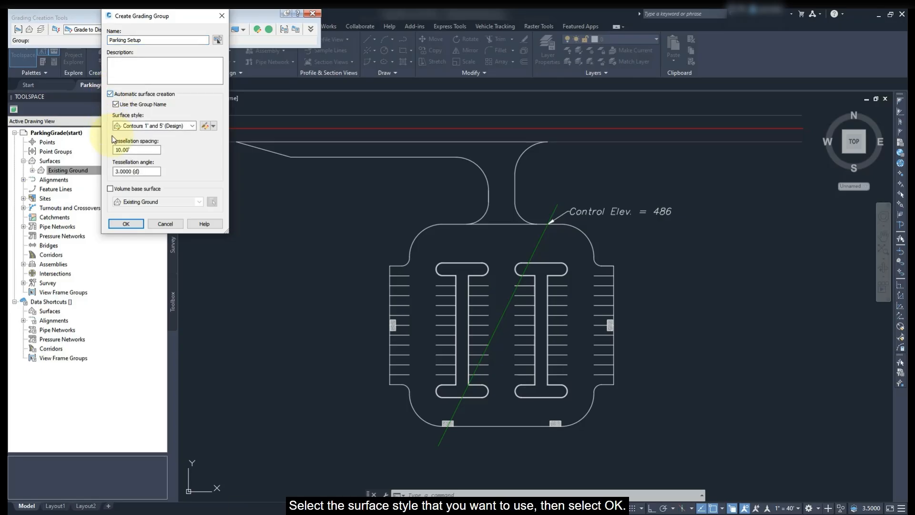
click(126, 223)
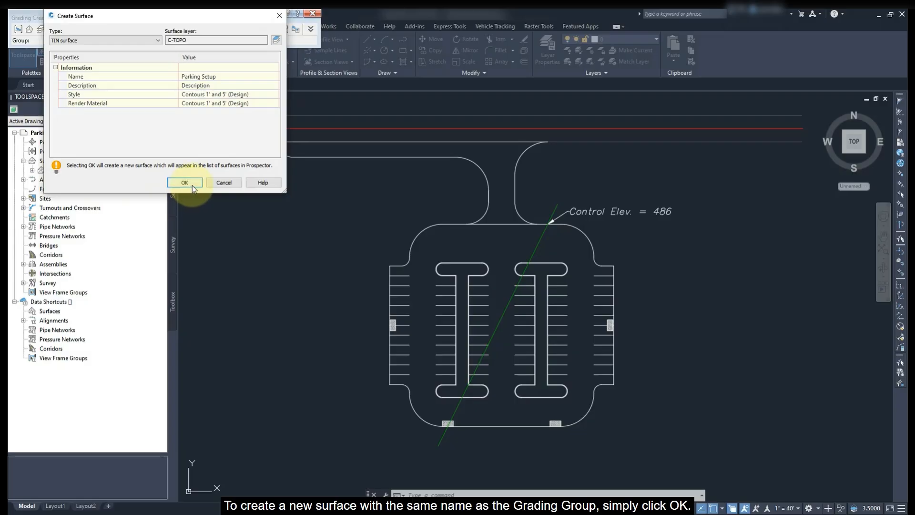
Step: Create the TIN surface named Parking Setup for the grading group
click(183, 182)
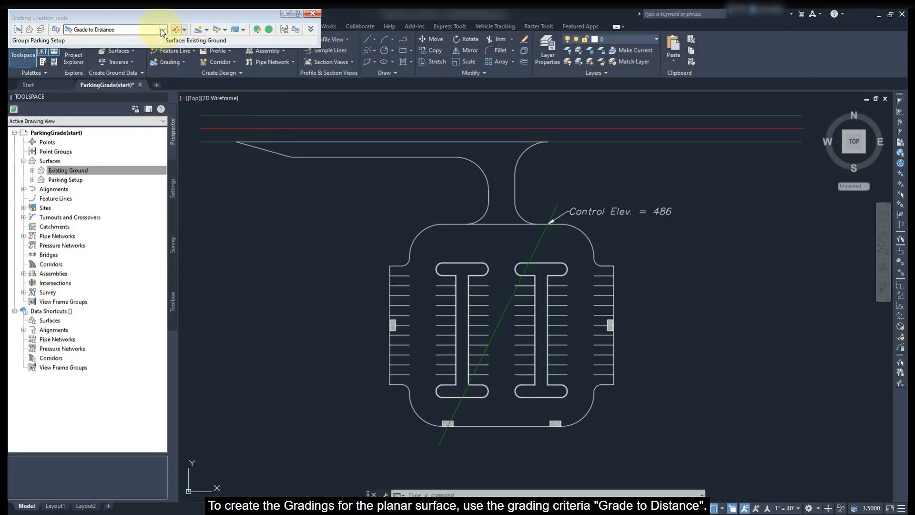
Step: Create Grade to Distance gradings of 150 from the control feature line on both sides
click(163, 30)
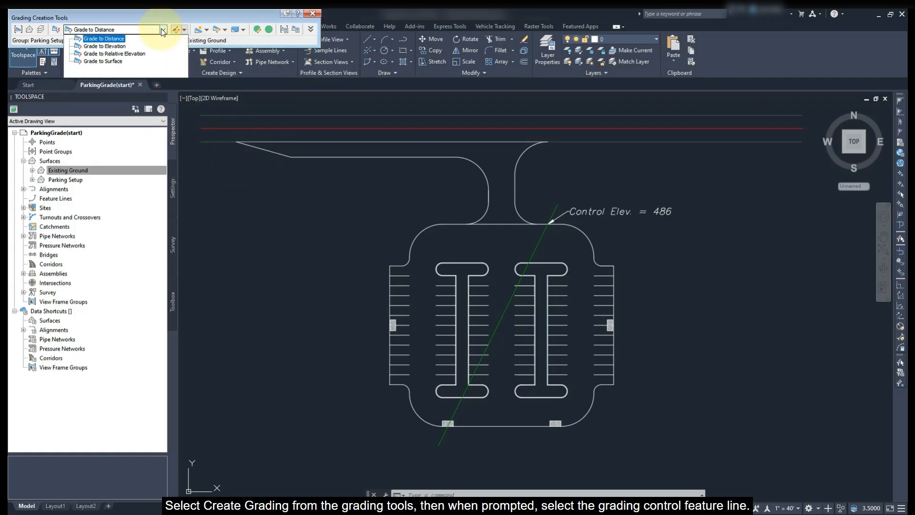
click(203, 30)
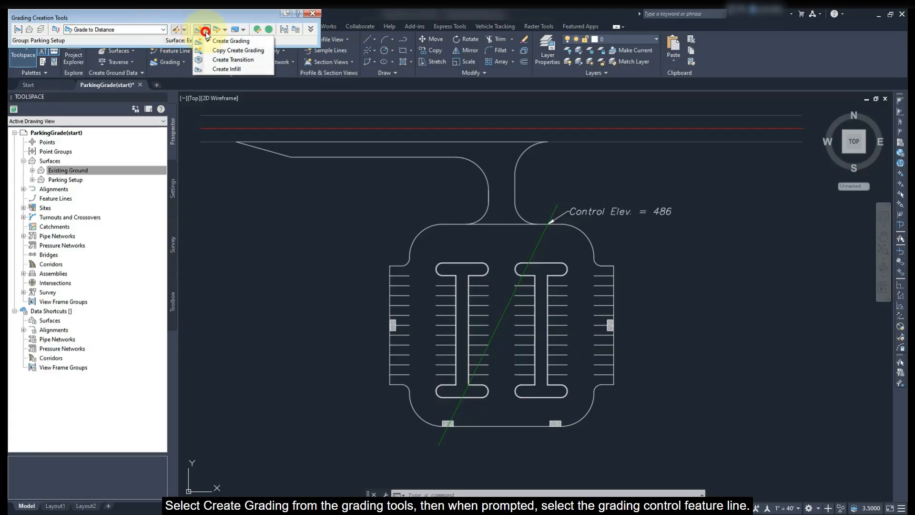
click(231, 40)
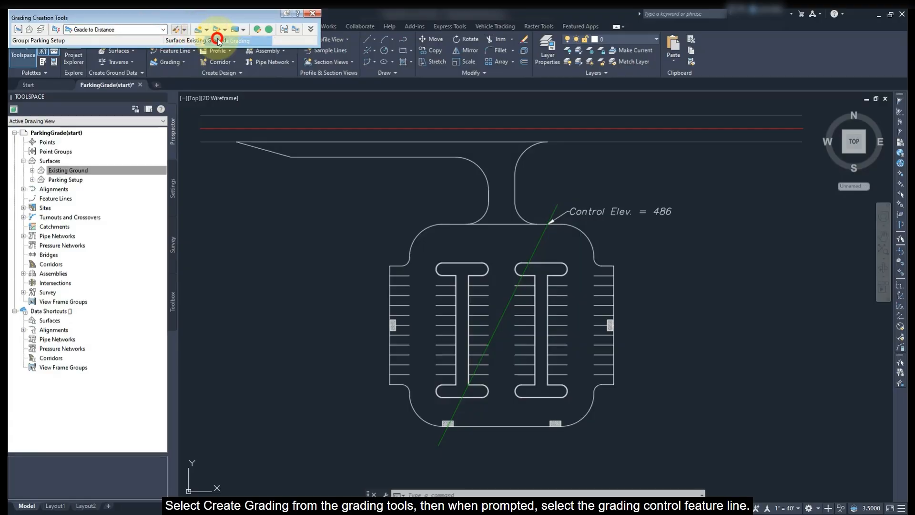
click(219, 40)
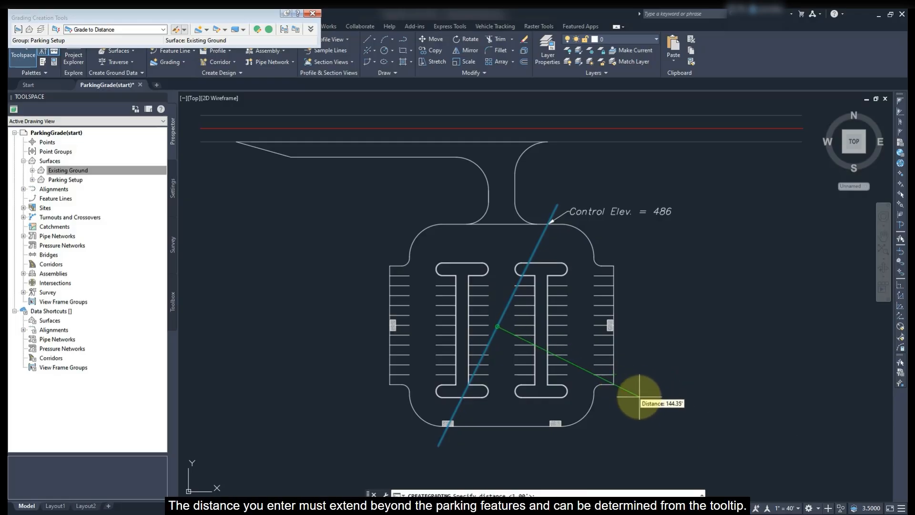
text(150)
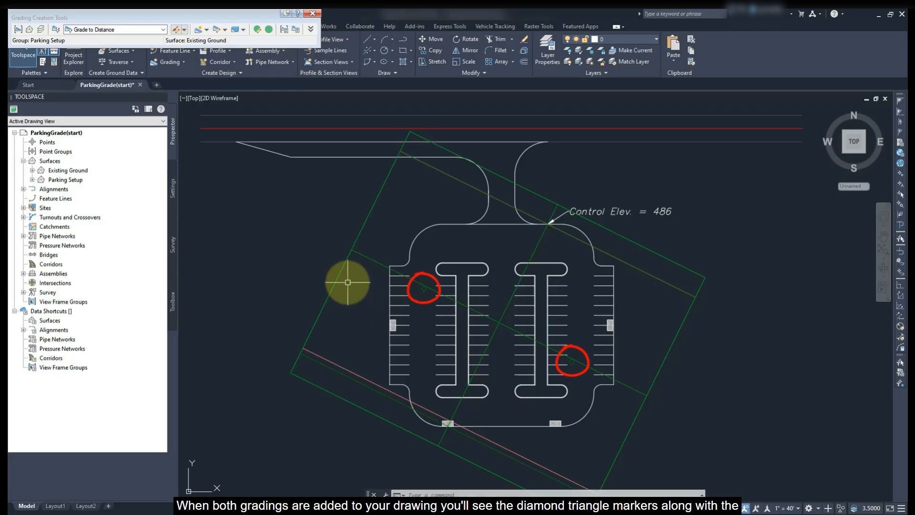
Step: Set the Parking Setup surface style to 0.20' minor and 1.00' major contour intervals
click(68, 170)
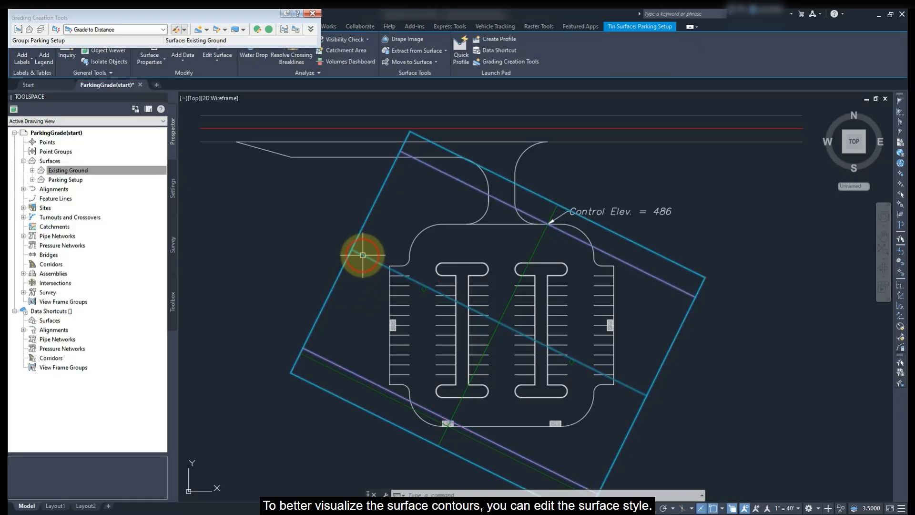
right_click(362, 255)
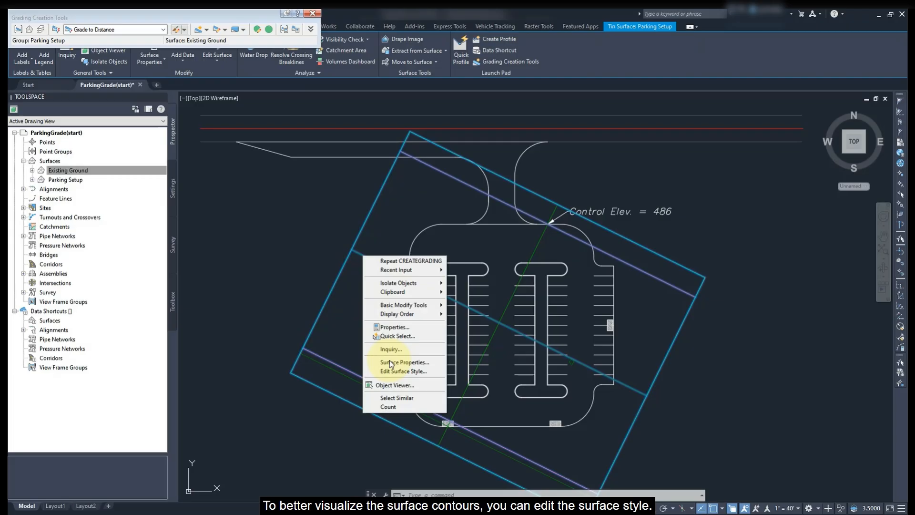
click(405, 370)
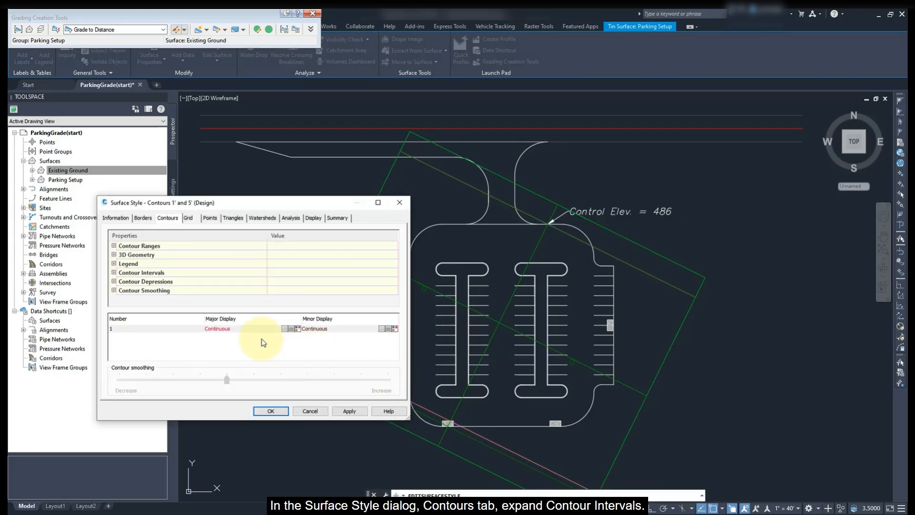
click(114, 272)
text(0.20')
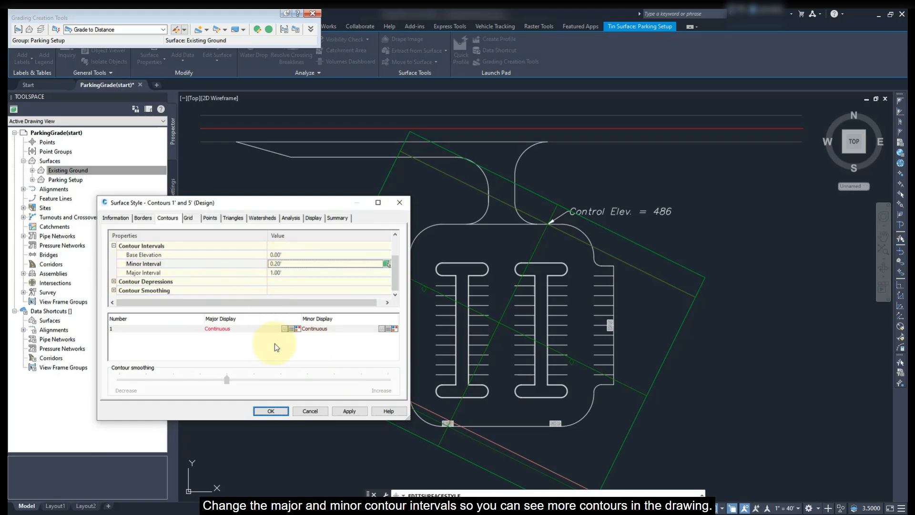
click(270, 410)
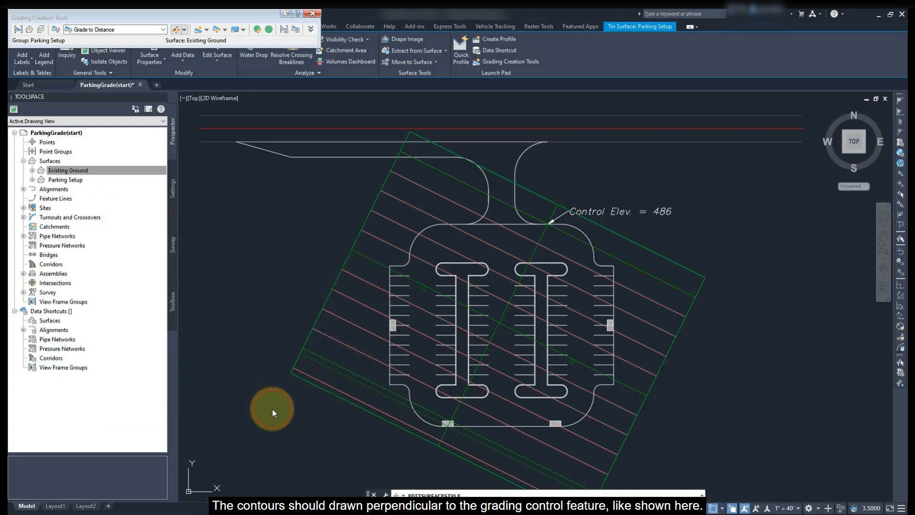